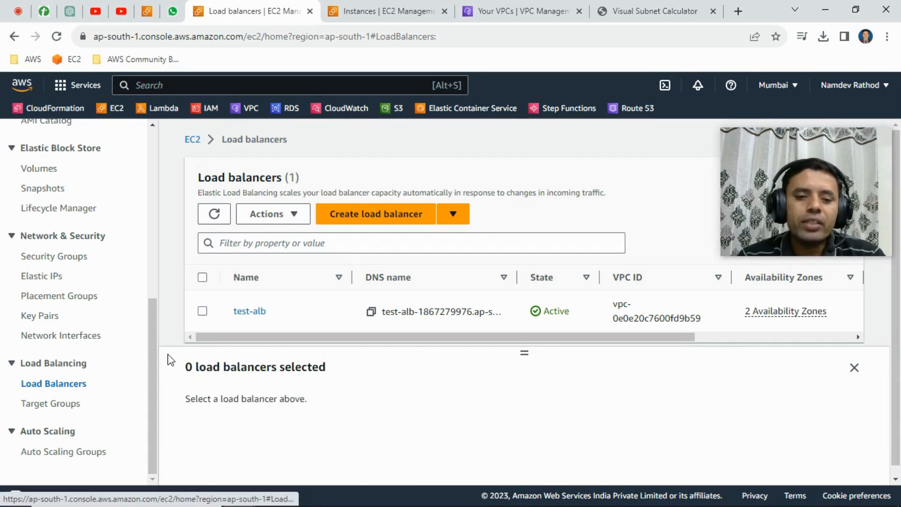
Select test-alb and start editing its load balancer attributes.
left_click(202, 311)
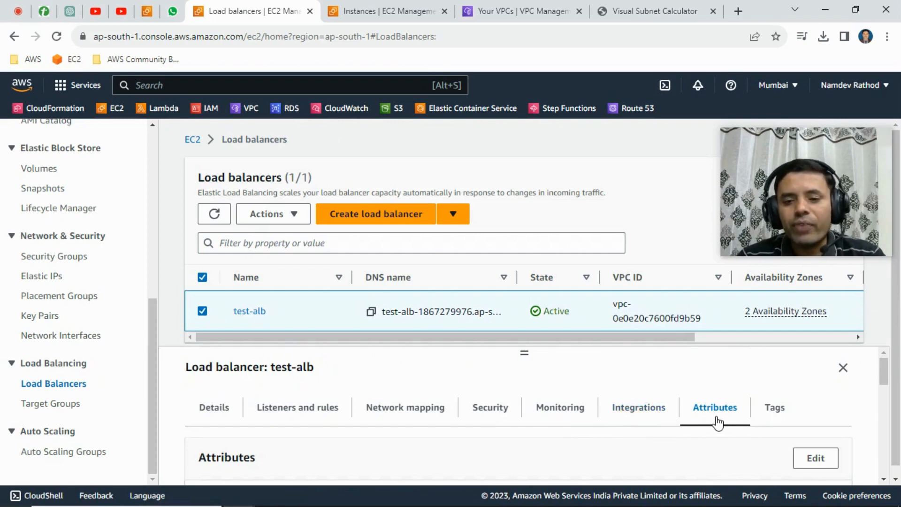
mouse_move(718, 412)
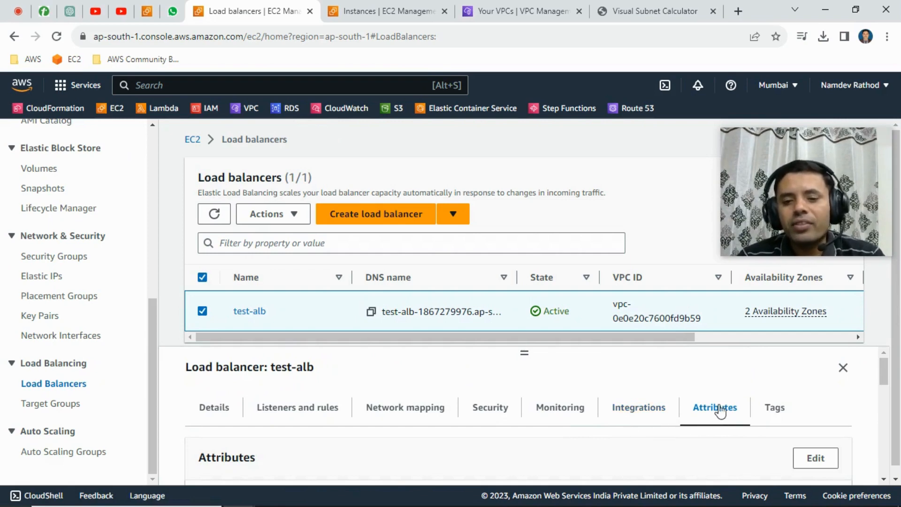
left_click(815, 458)
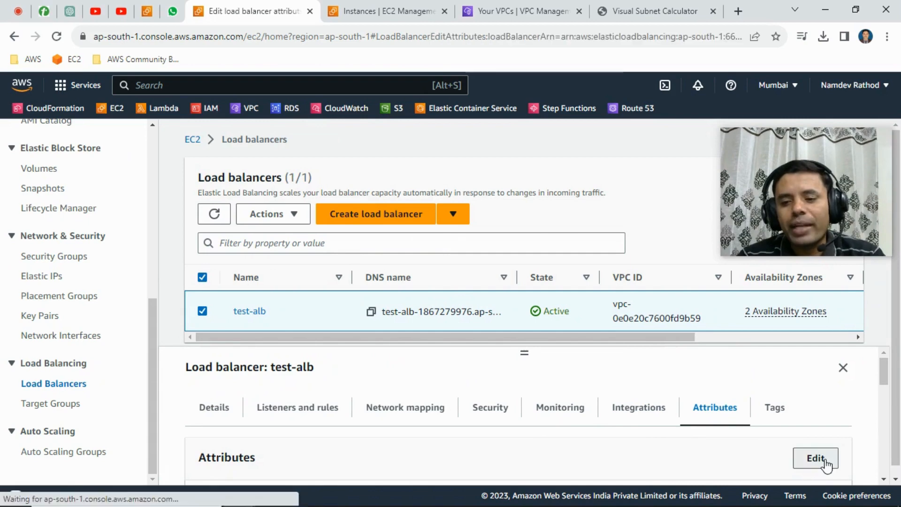
Enable Deletion protection on test-alb and save the attribute changes.
left_click(816, 458)
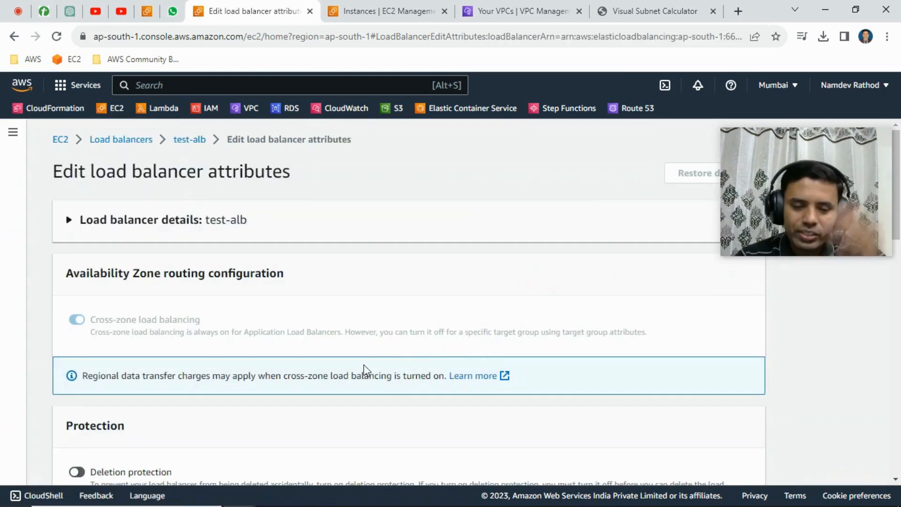
left_click(67, 219)
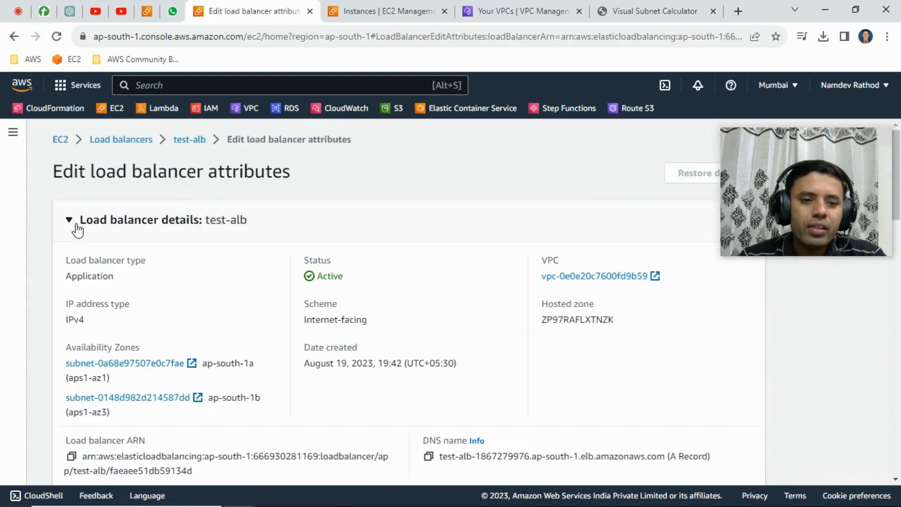
scroll("down", 3)
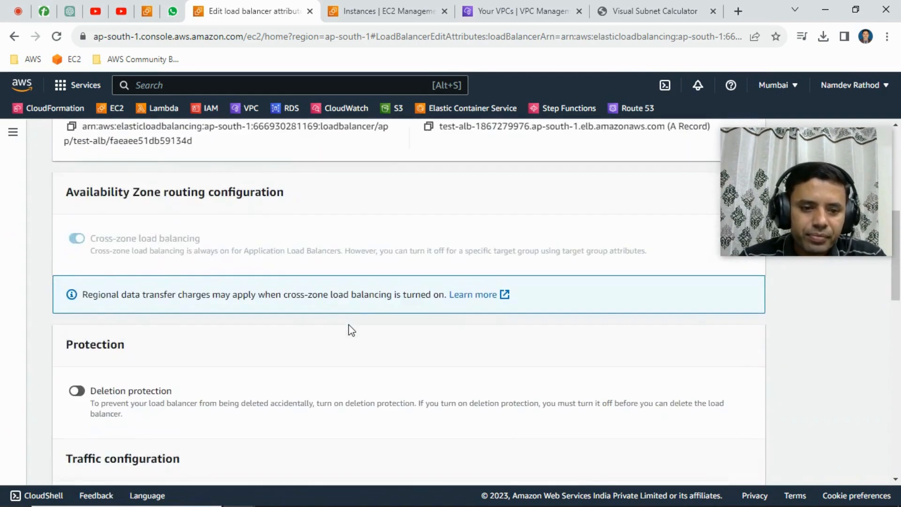
scroll("down", 3)
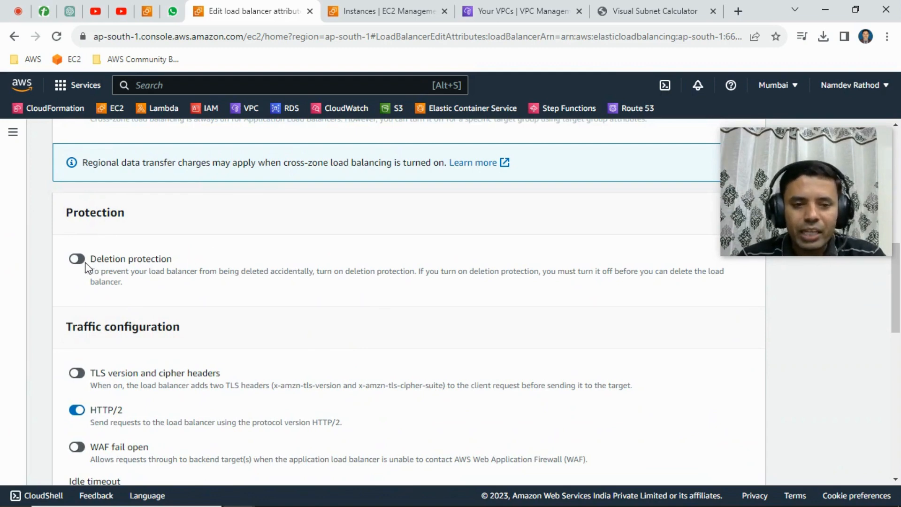
left_click(76, 259)
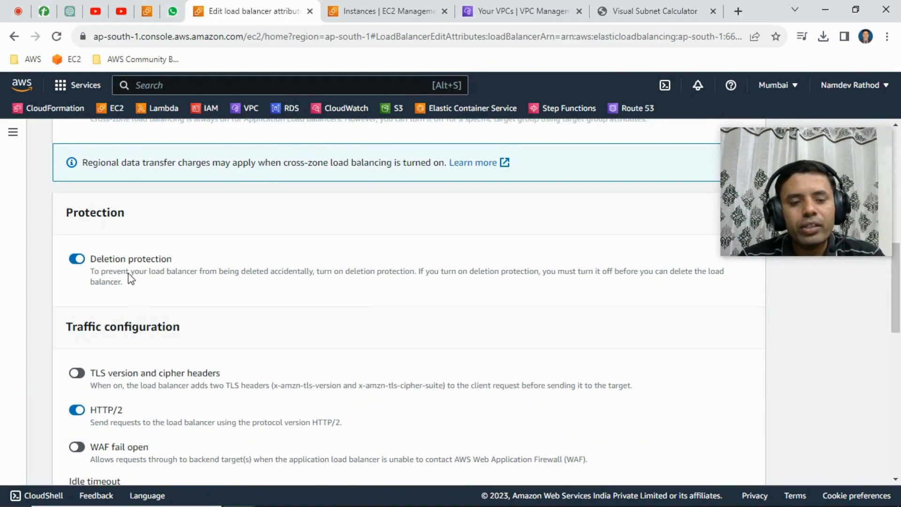
scroll("down", 3)
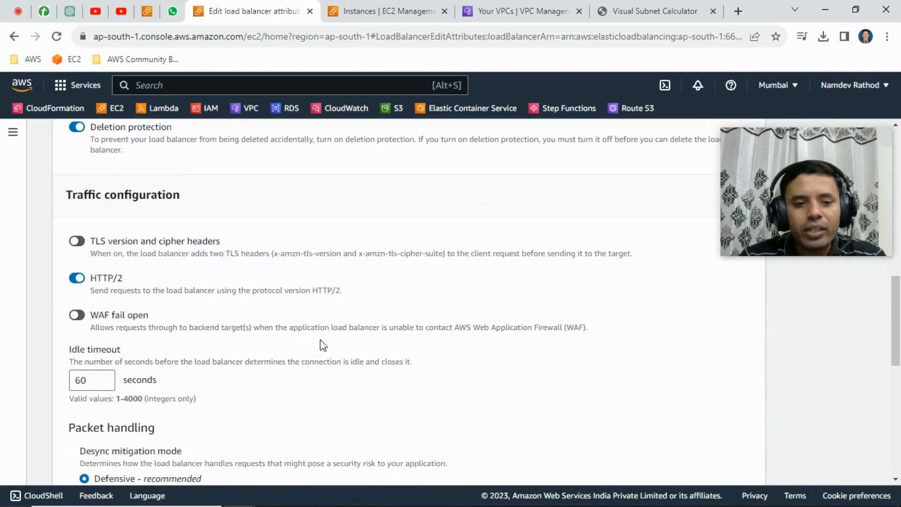
scroll("down", 3)
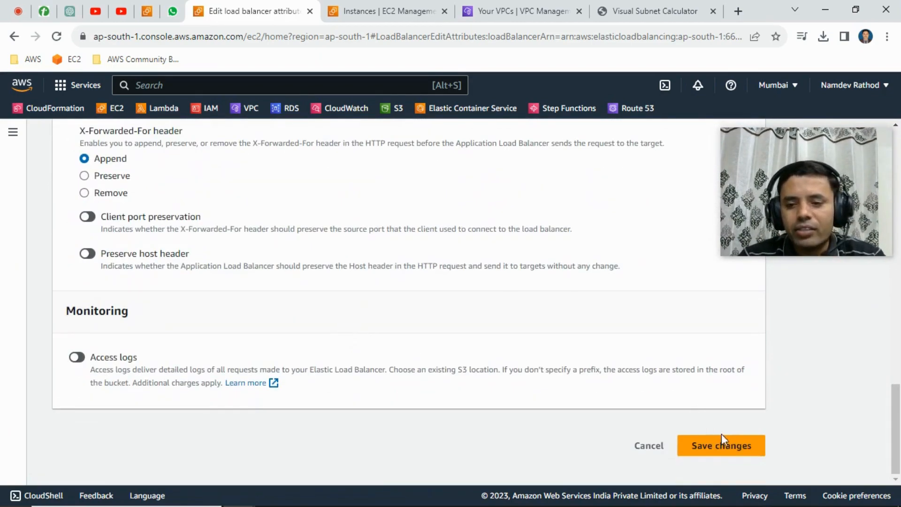
left_click(720, 445)
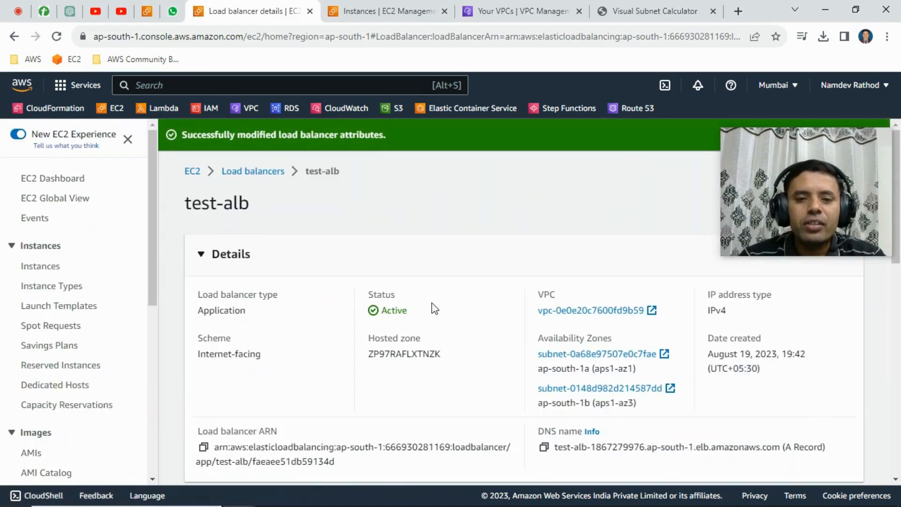
Return to the Load balancers list with test-alb selected and show its Actions menu.
left_click(253, 170)
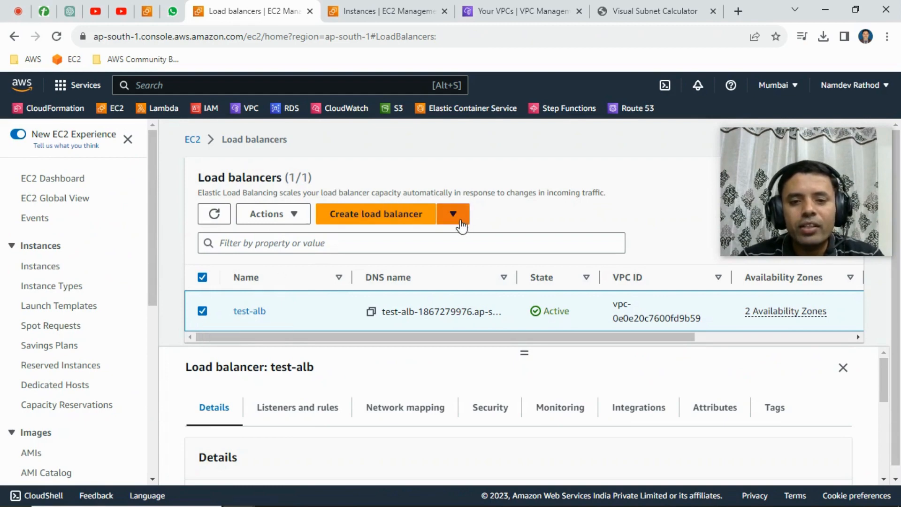
left_click(453, 214)
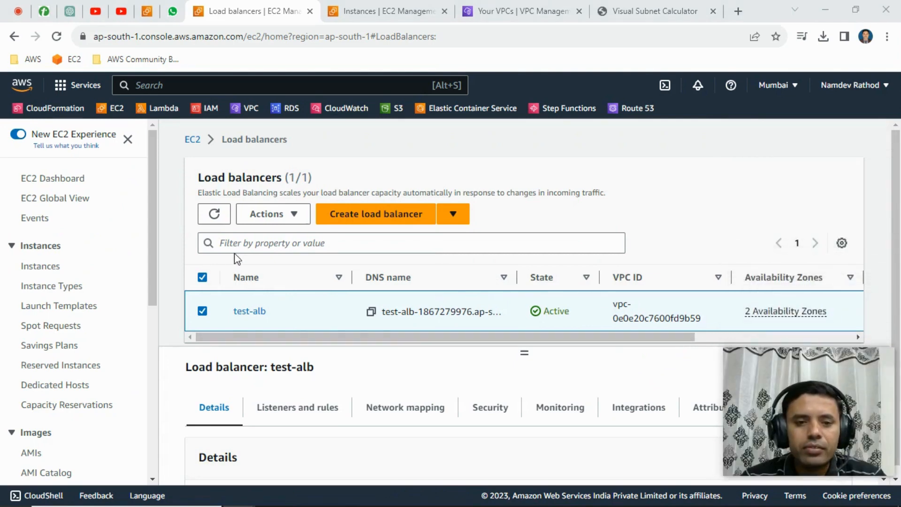
left_click(272, 213)
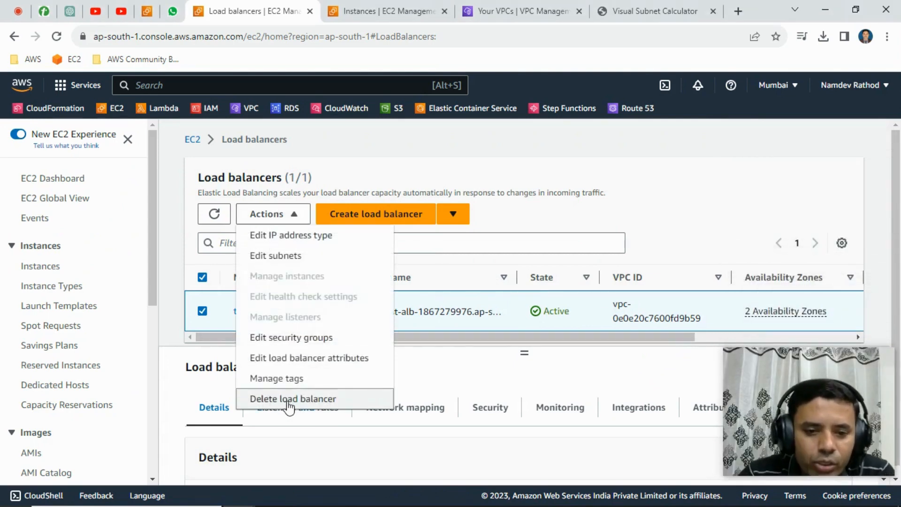
Attempt to delete test-alb with 'confirm' typed; deletion fails because protection is enabled.
left_click(292, 398)
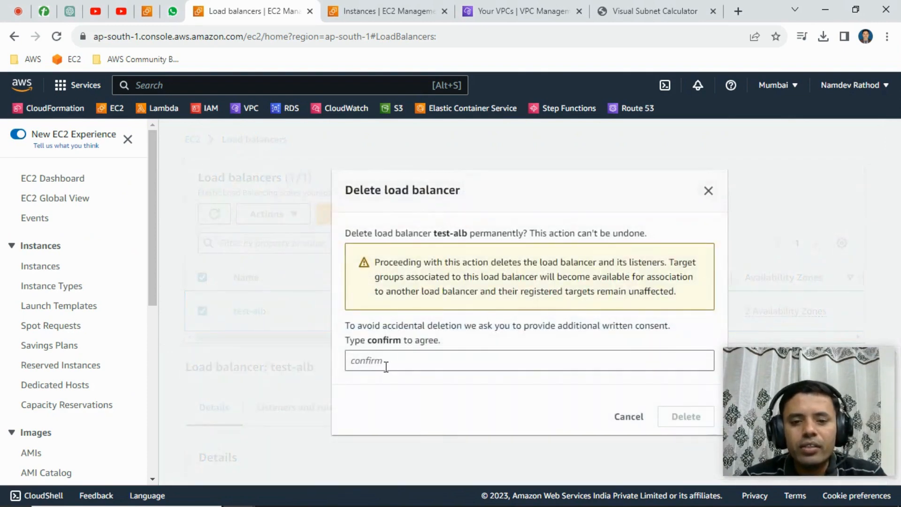
type("c")
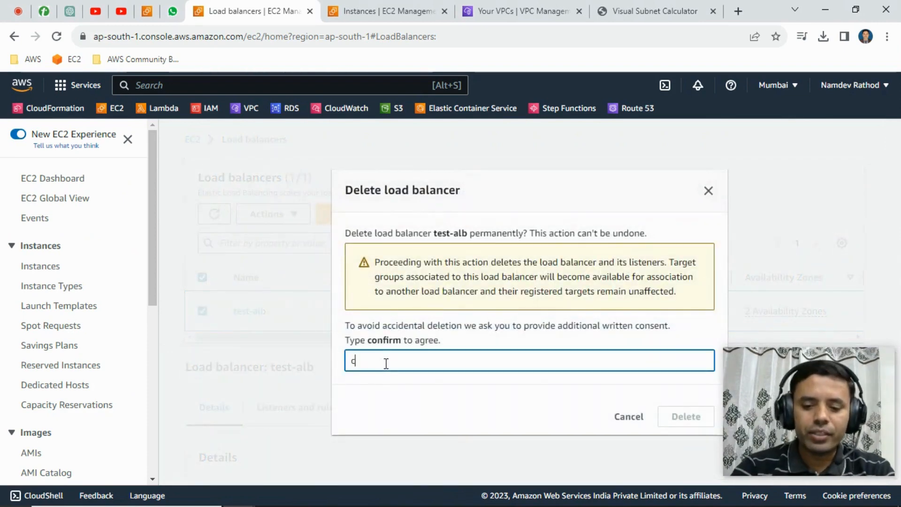
type("onfirm")
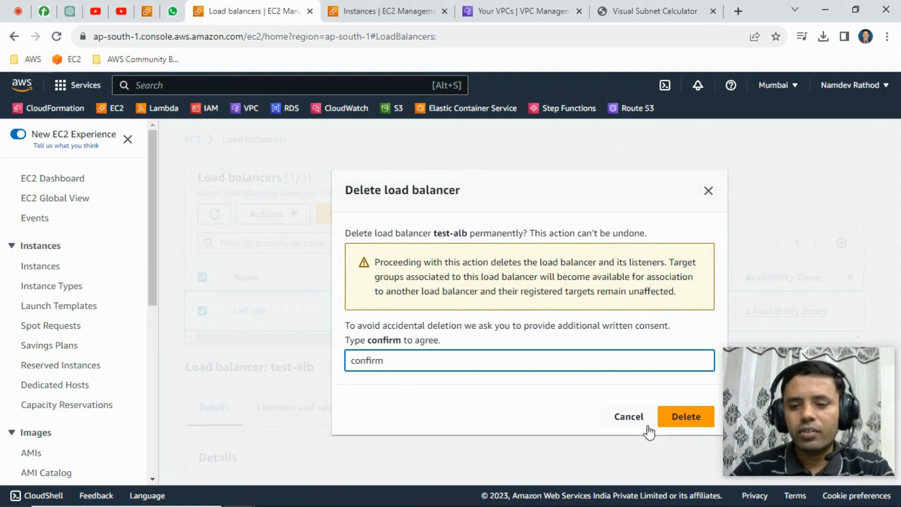
left_click(685, 416)
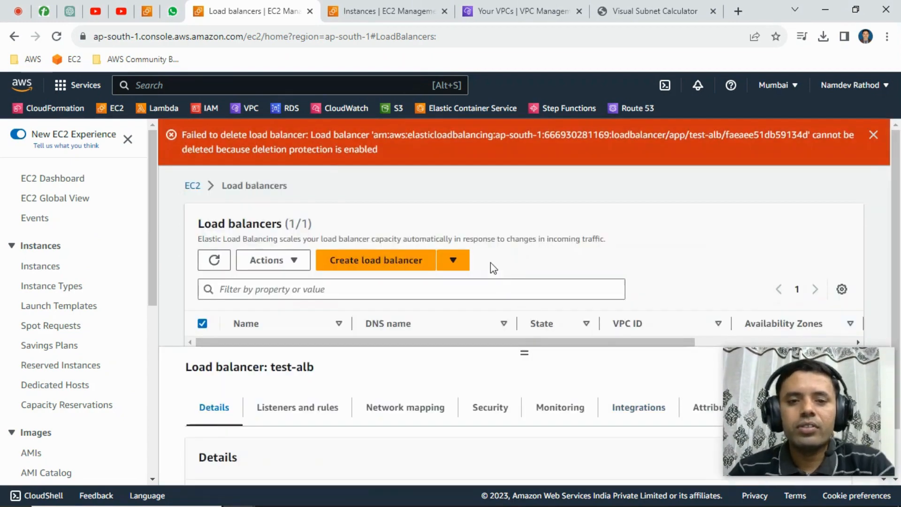